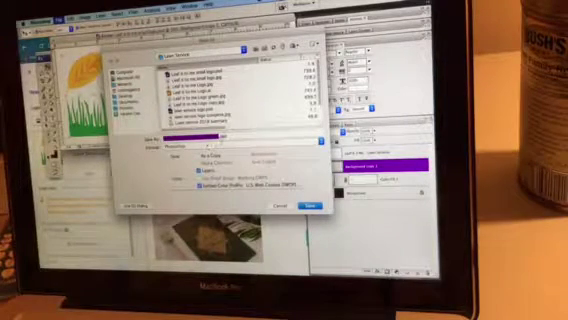
- Show the available file formats for saving the leaf and grass logo
left_click(230, 150)
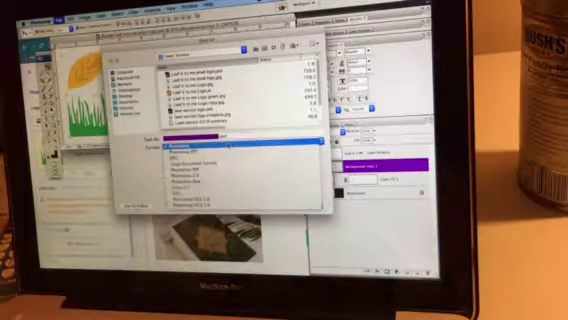